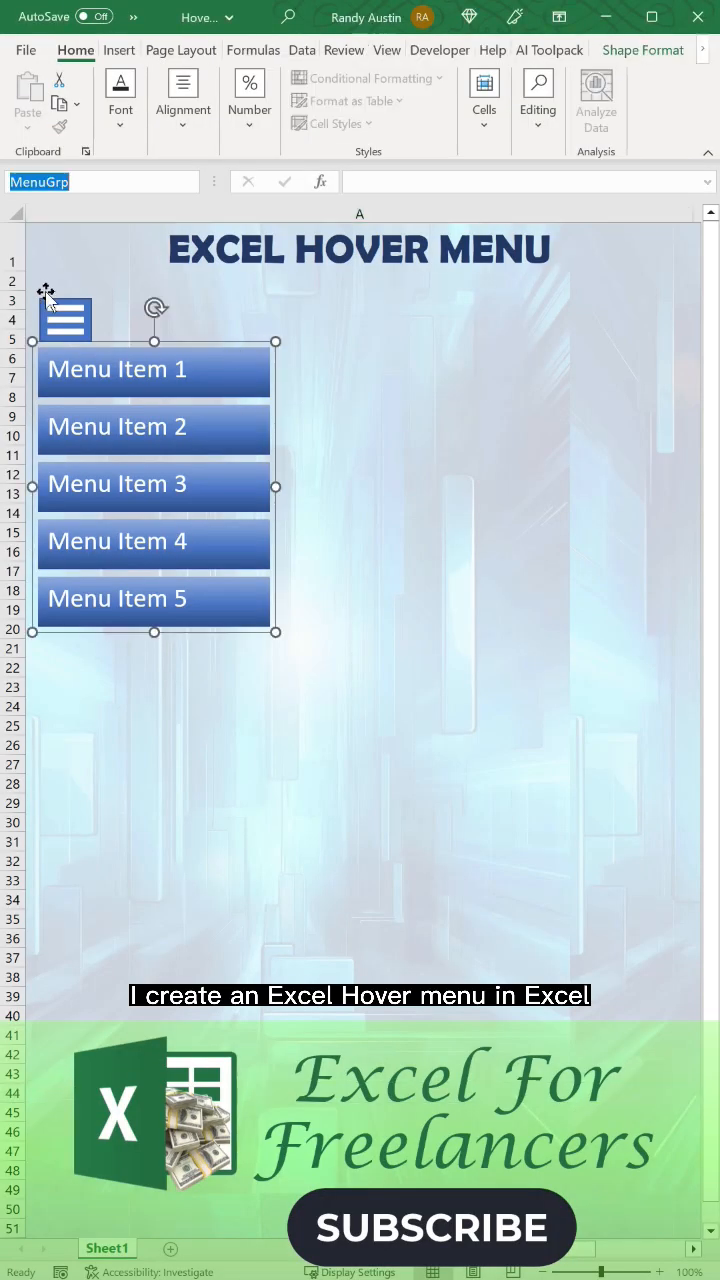
Insert an ActiveX Label control from the Developer tab's Insert menu
{"action": "left_click", "coordinate": [469, 50]}
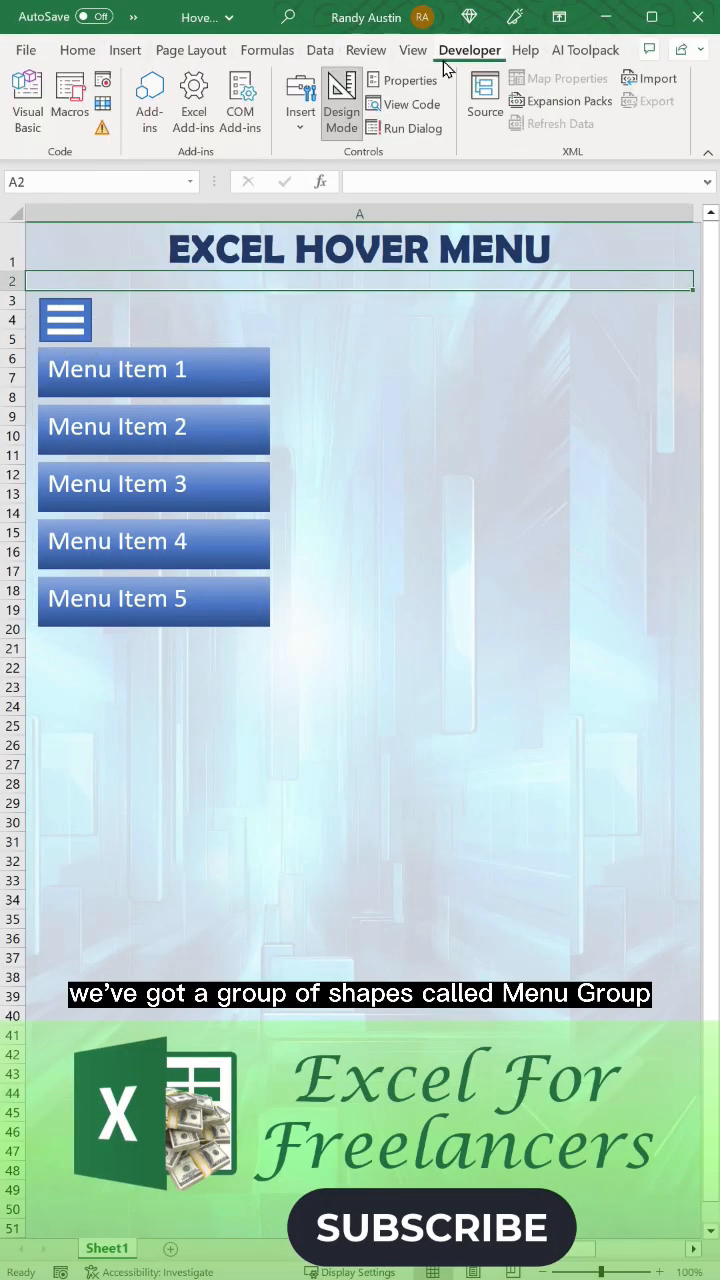
{"action": "left_click", "coordinate": [300, 90]}
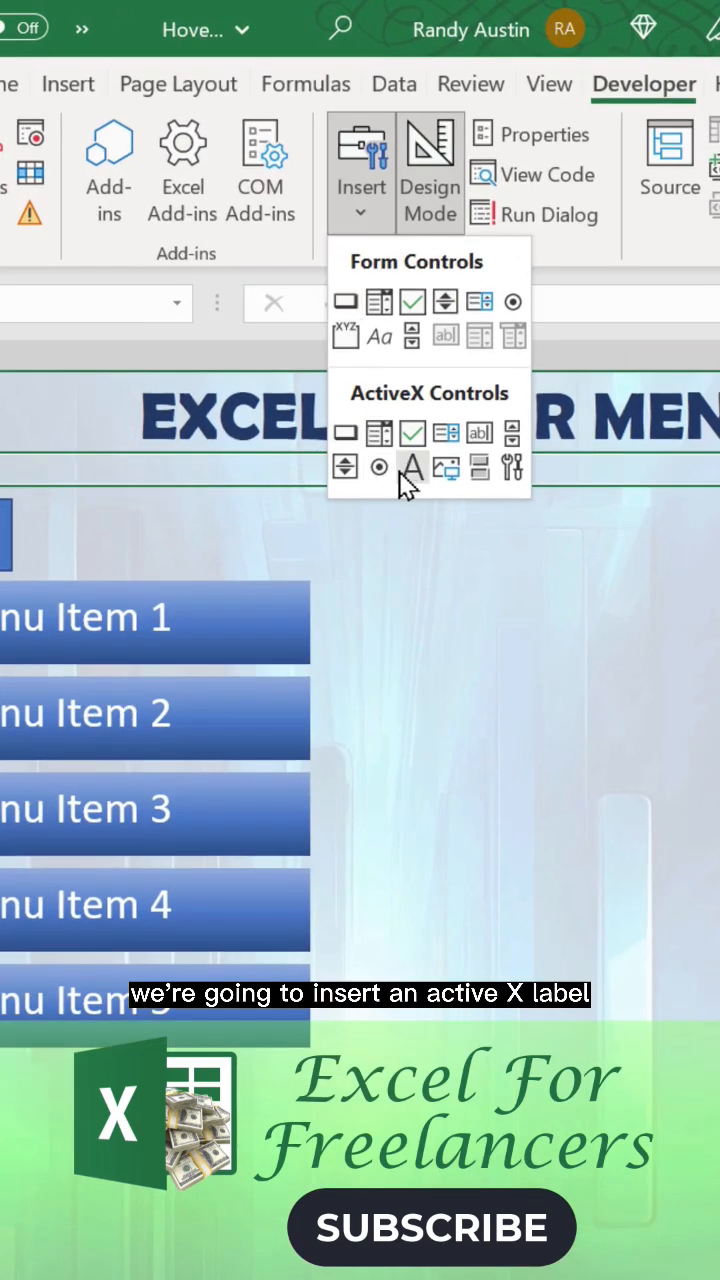
{"action": "left_click", "coordinate": [411, 467]}
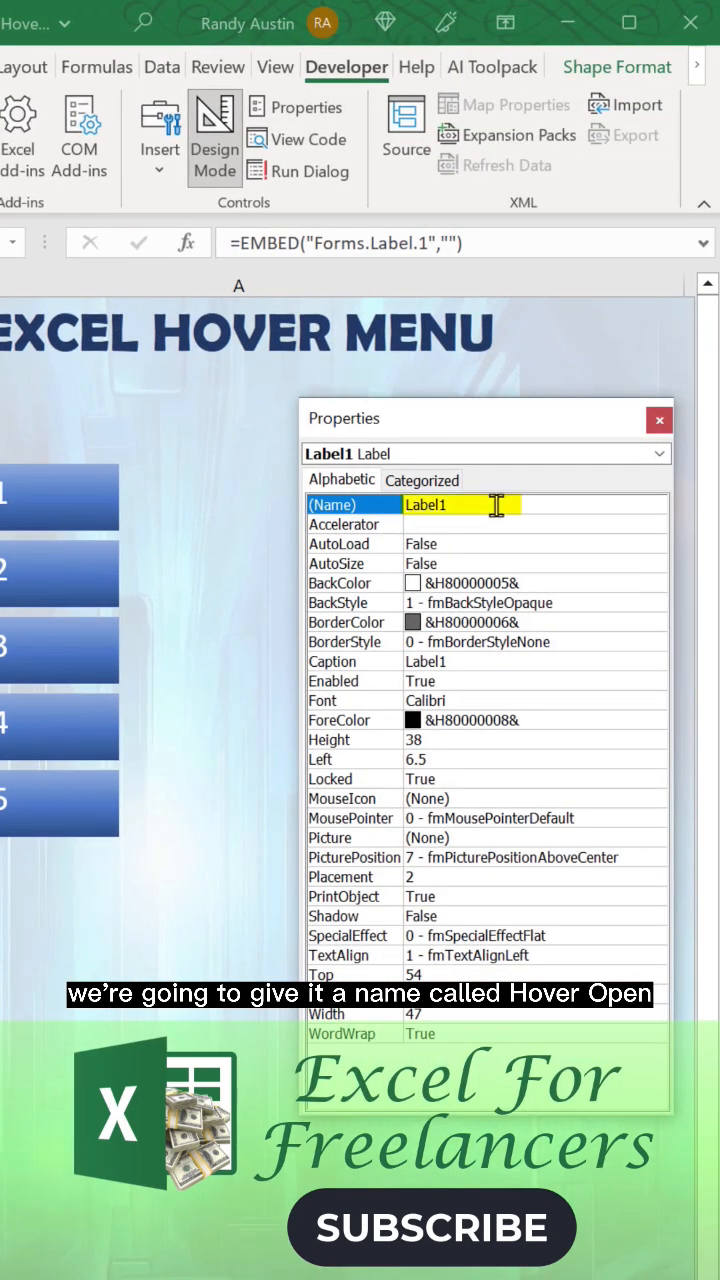
Name the label HoverOpen, transparent with no caption, and duplicate it with Ctrl+D
{"action": "type", "text": "HoverOpen"}
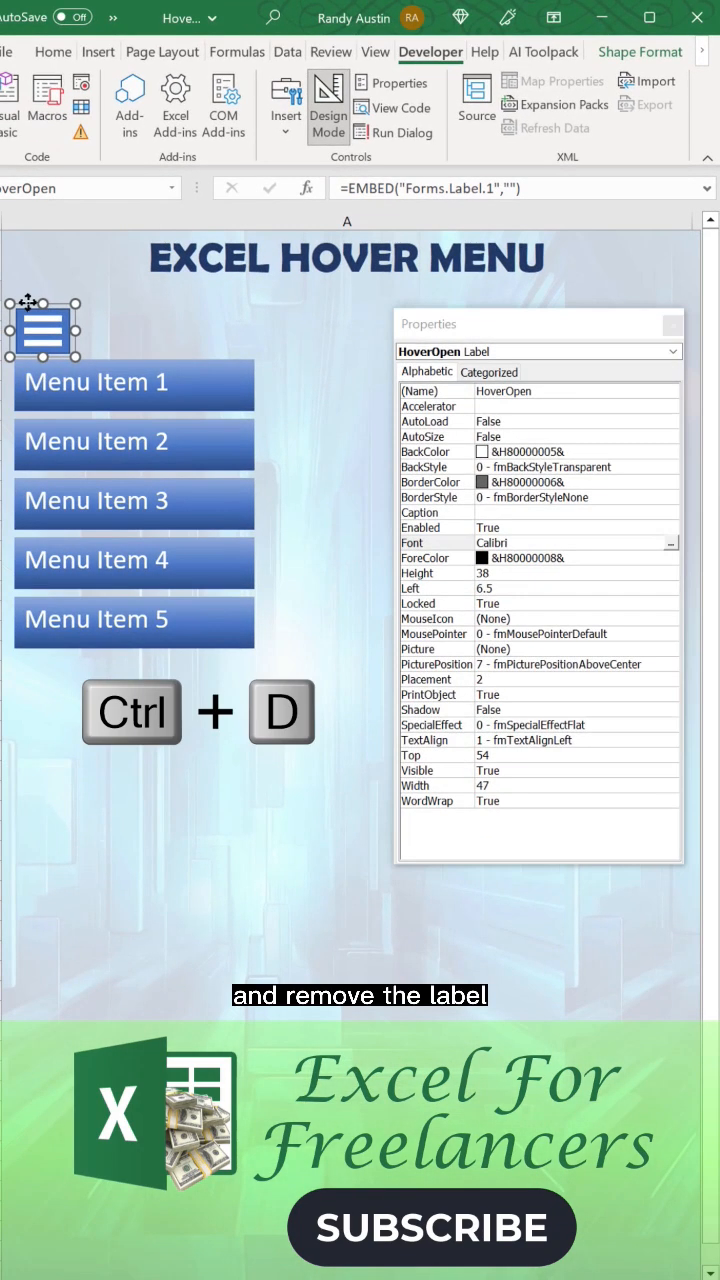
{"action": "key", "text": "ctrl+d"}
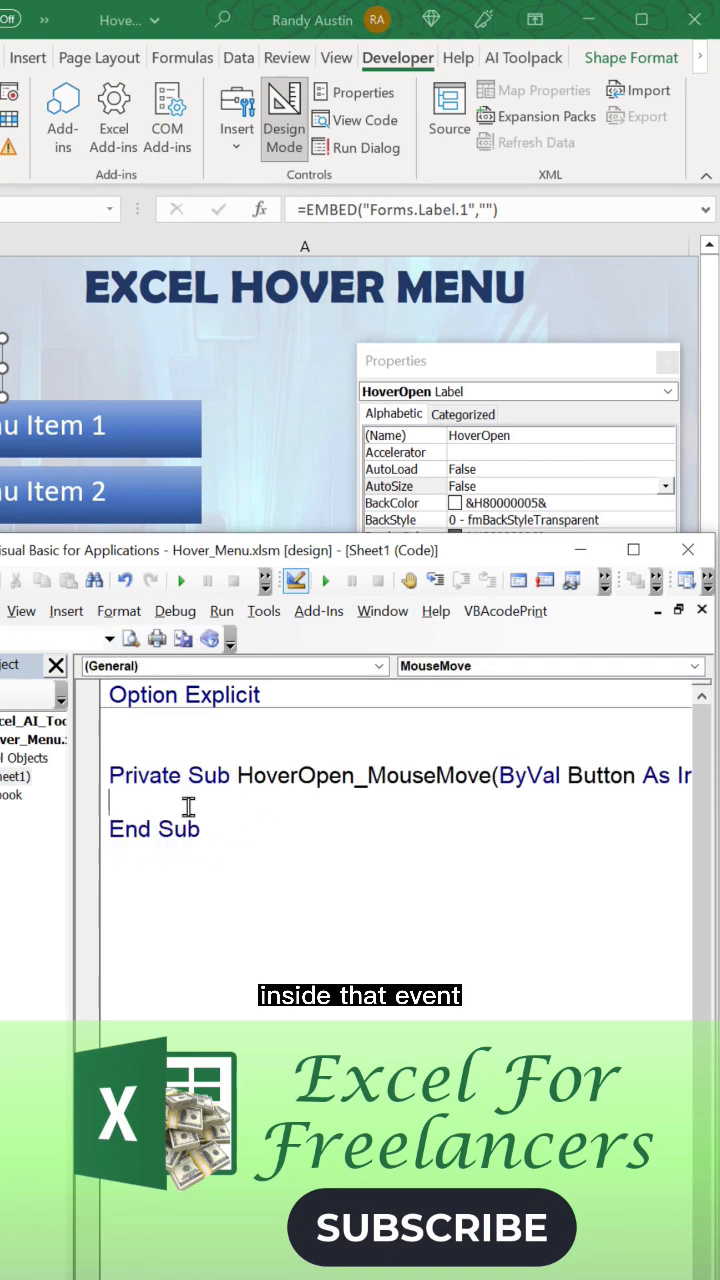
Call Hover_Open from HoverOpen_MouseMove, then pick HoverClose in the object dropdown
{"action": "type", "text": "Hover_Open"}
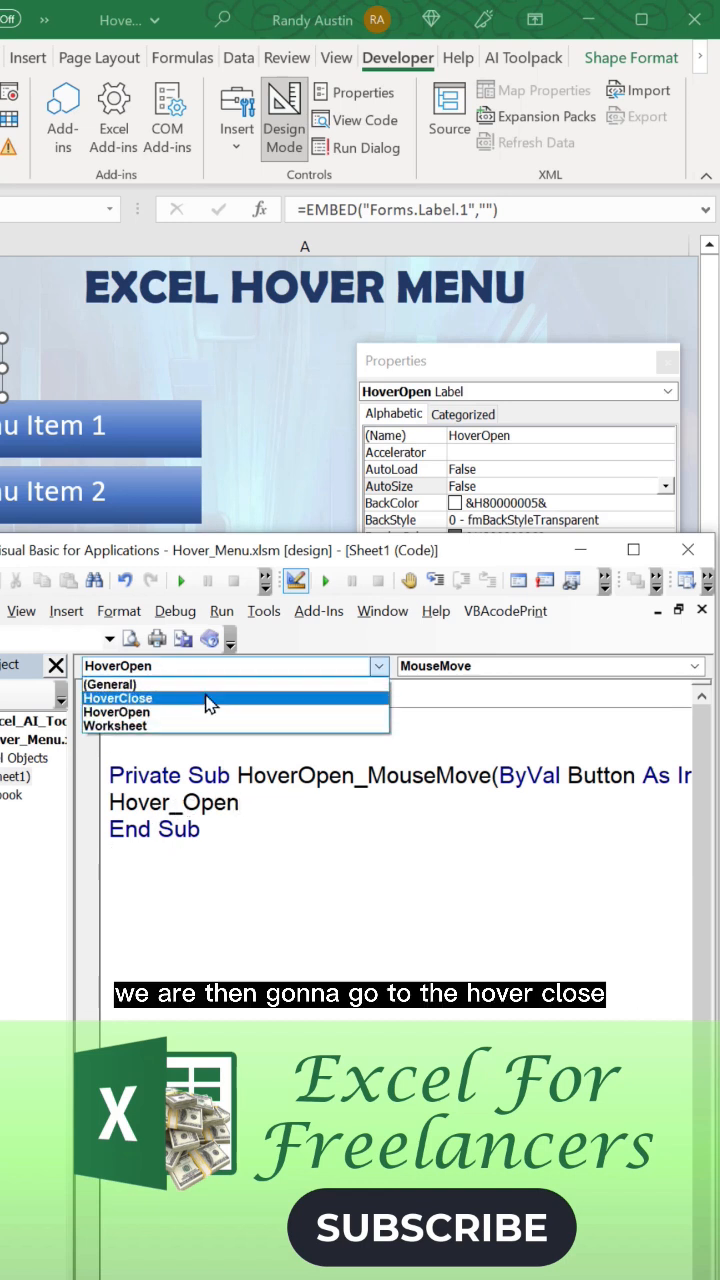
{"action": "left_click", "coordinate": [118, 698]}
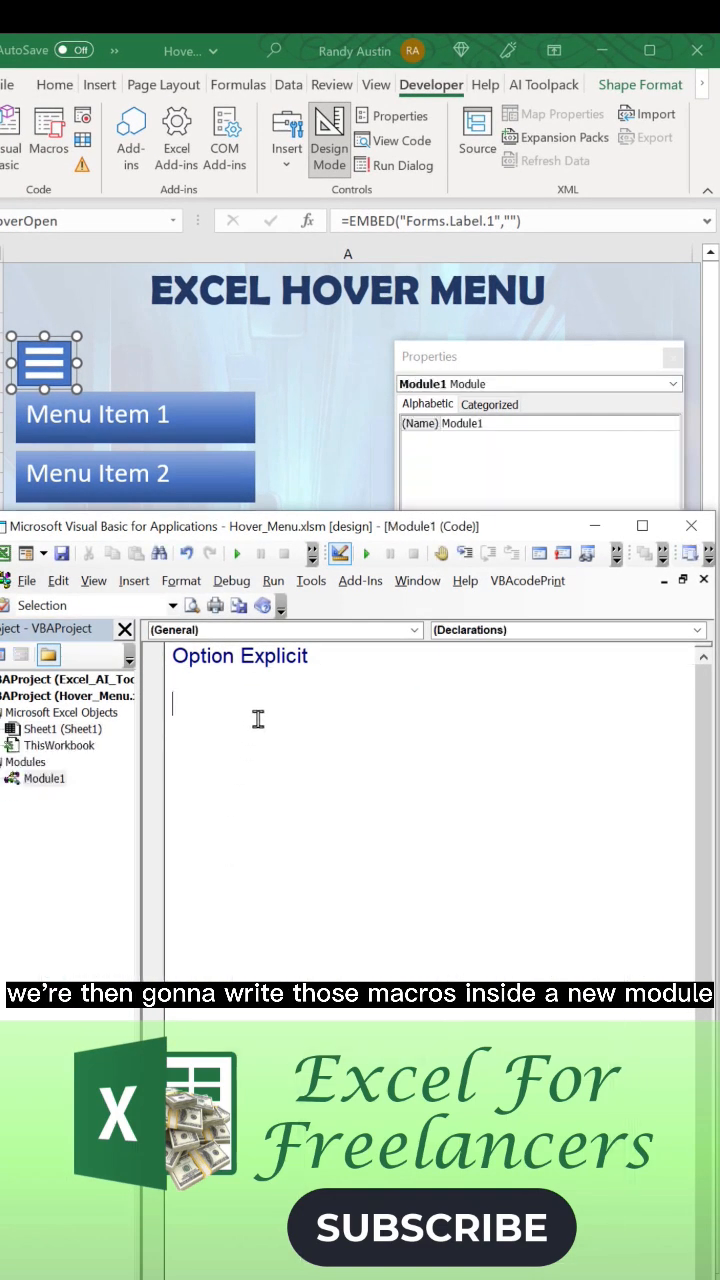
Write Sub Hover_Open() in a new module and begin a line with Sheet1
{"action": "type", "text": "Sub Hover_"}
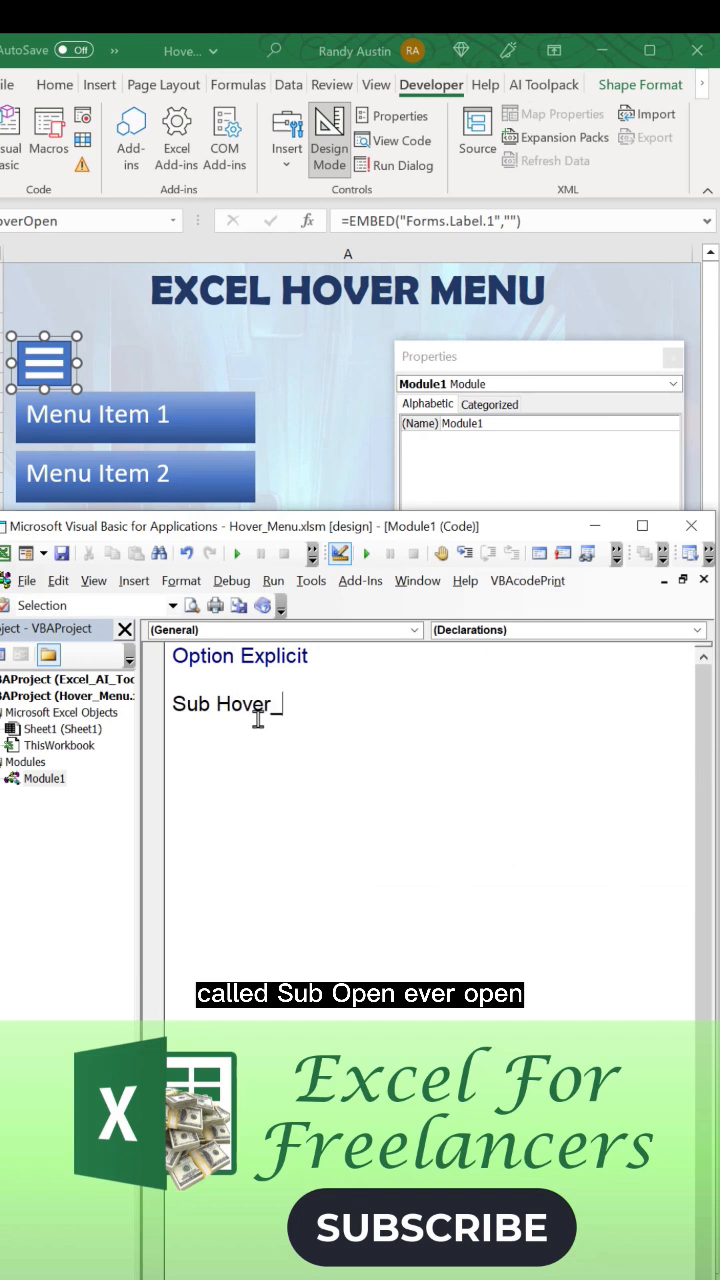
{"action": "type", "text": "Sheet1."}
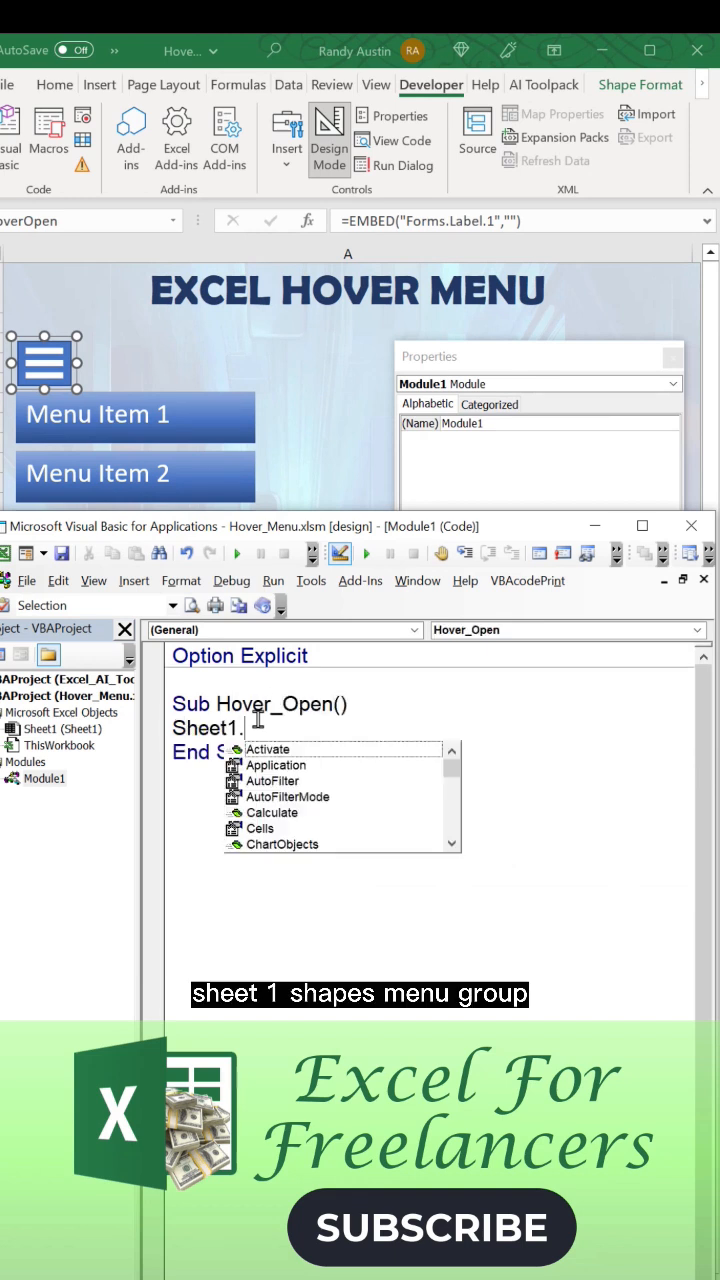